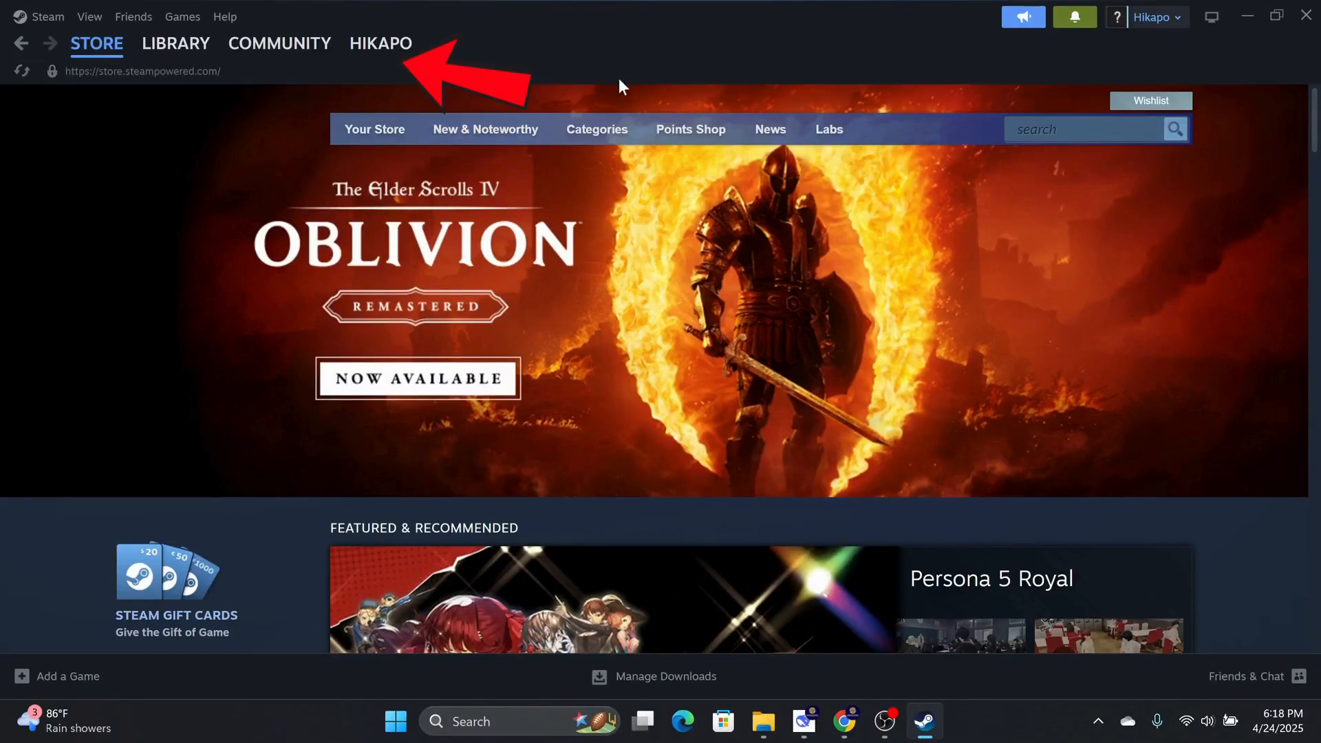
# Navigate from the store via the Activity feed to the profile's Screenshots page with the Suikoden screenshot
pyautogui.click(380, 43)
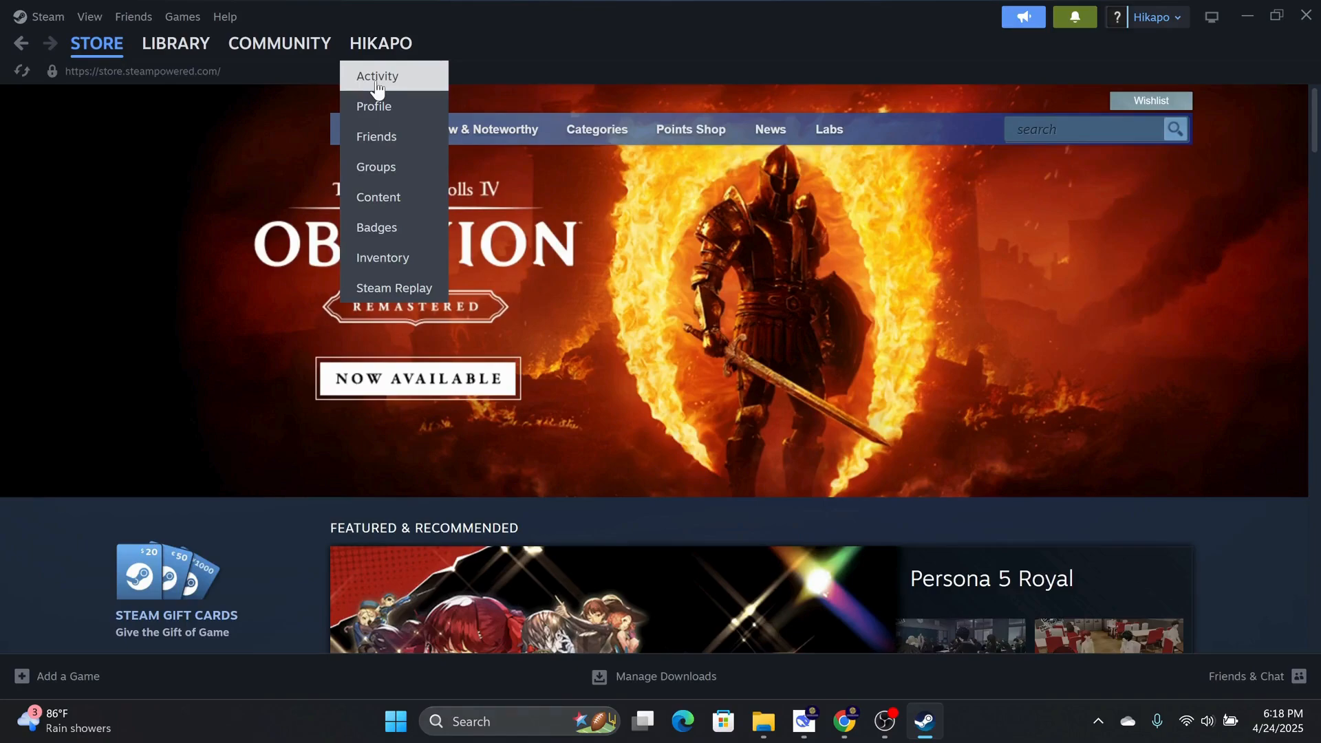
pyautogui.click(377, 76)
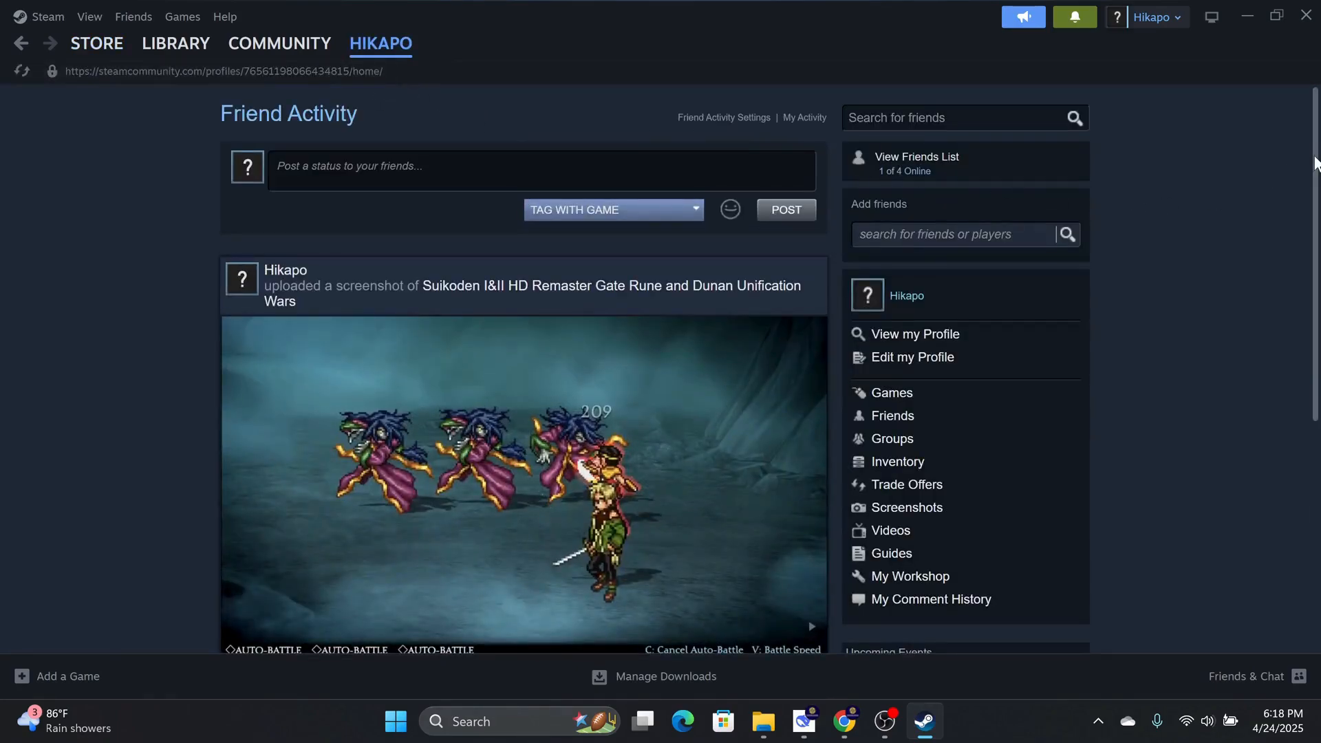
pyautogui.scroll(-3)
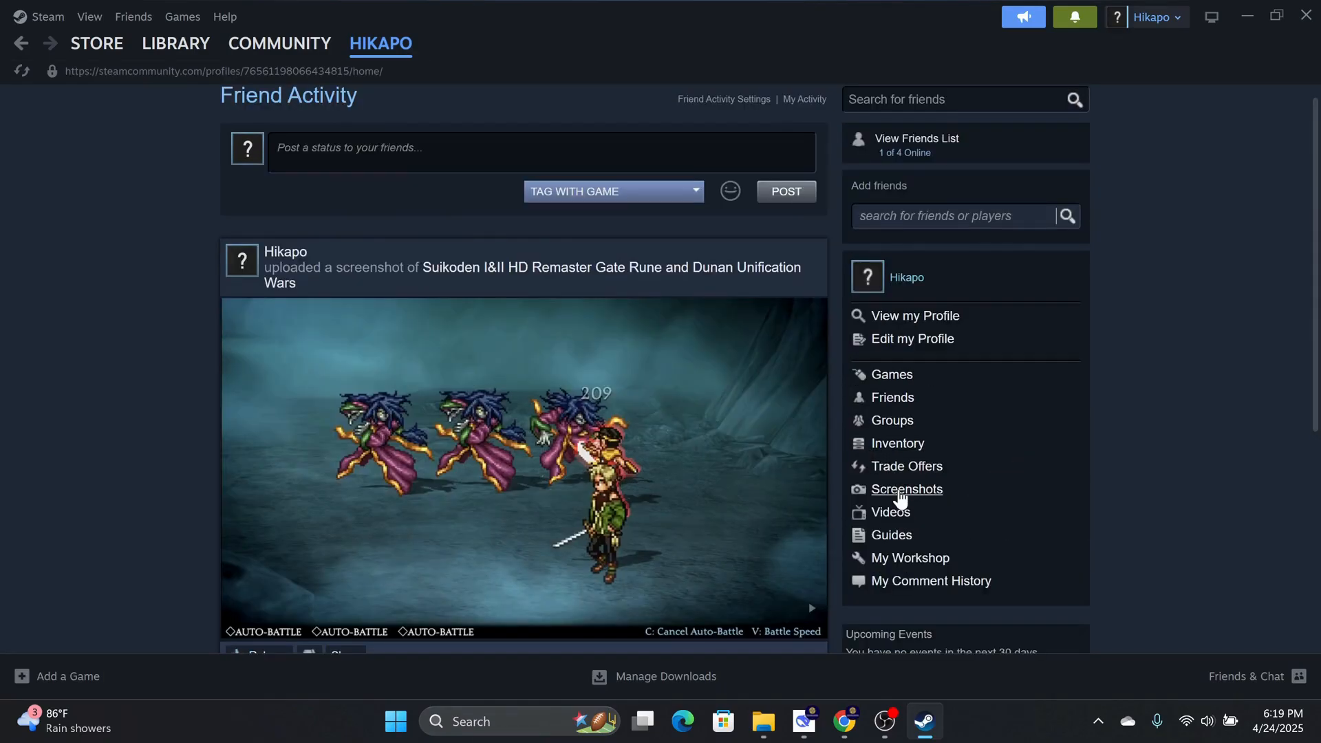
pyautogui.click(906, 488)
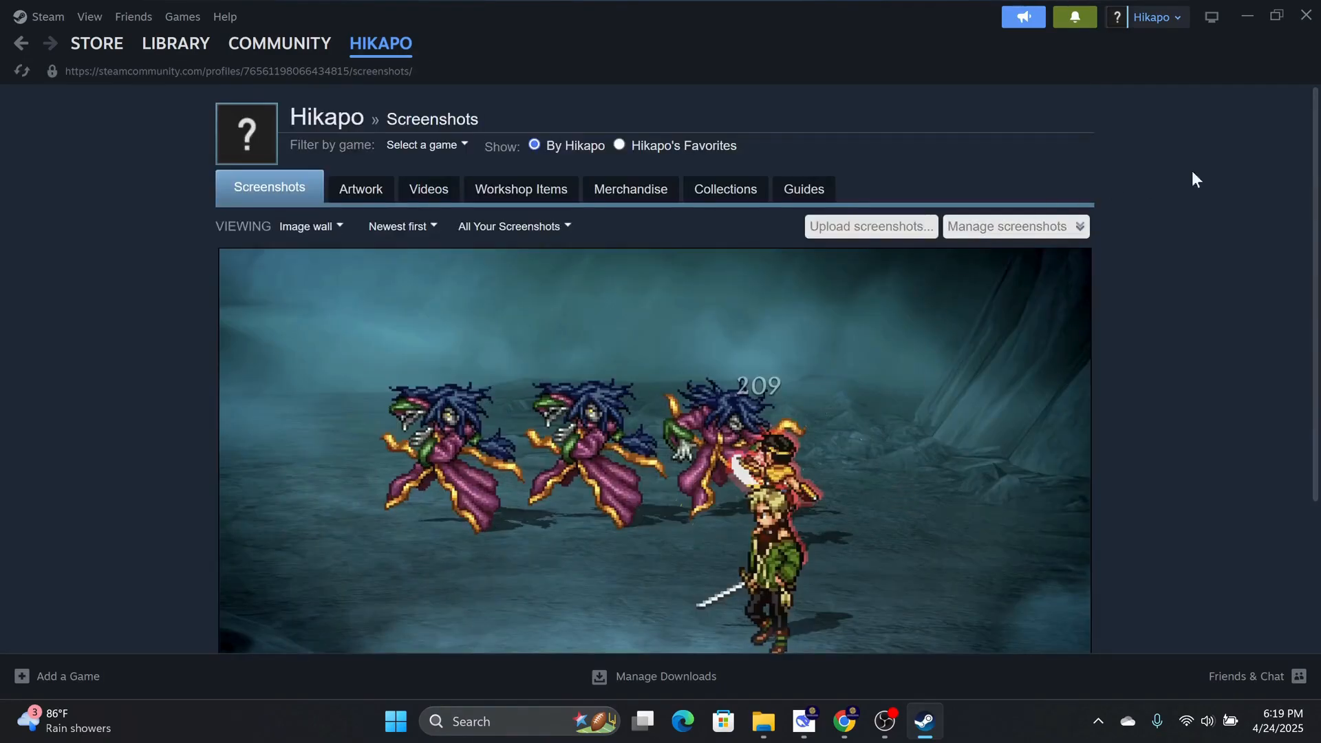
pyautogui.scroll(-3)
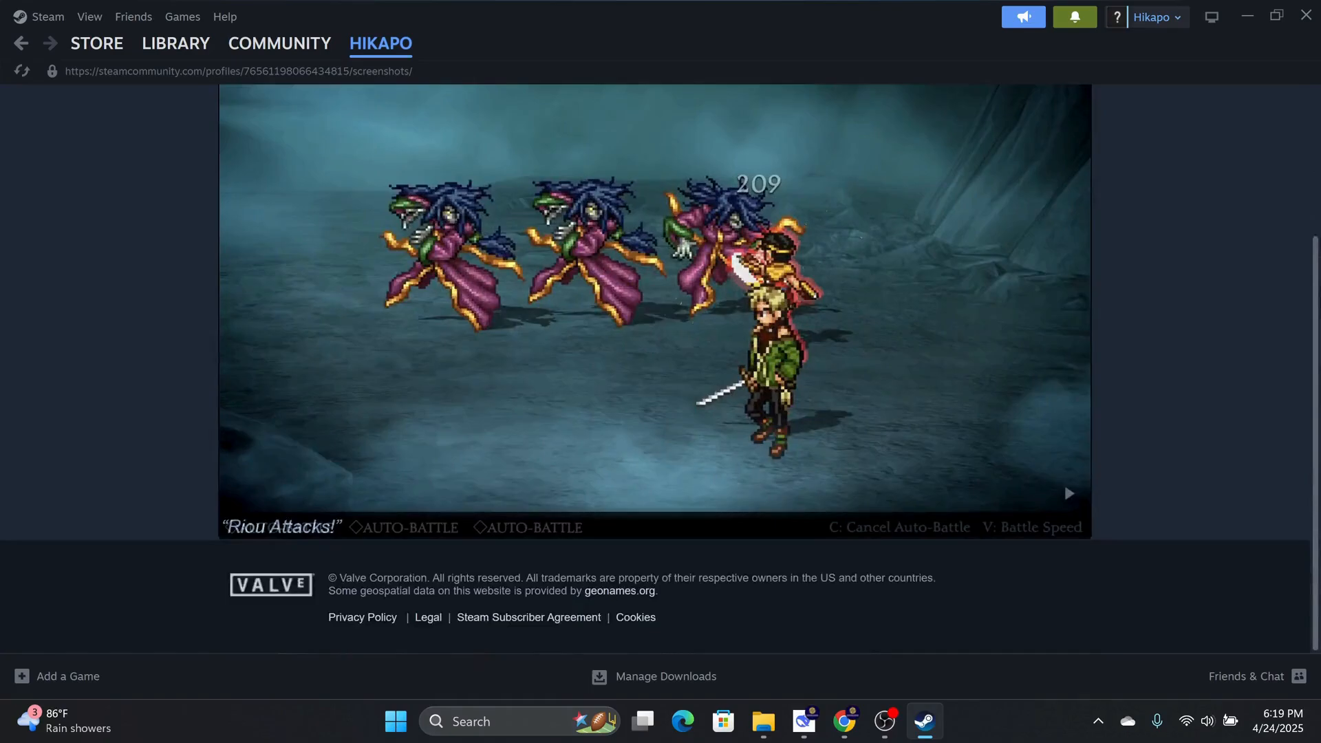
# Launch FINAL FANTASY VIII - REMASTERED from the Library through its launcher
pyautogui.click(175, 43)
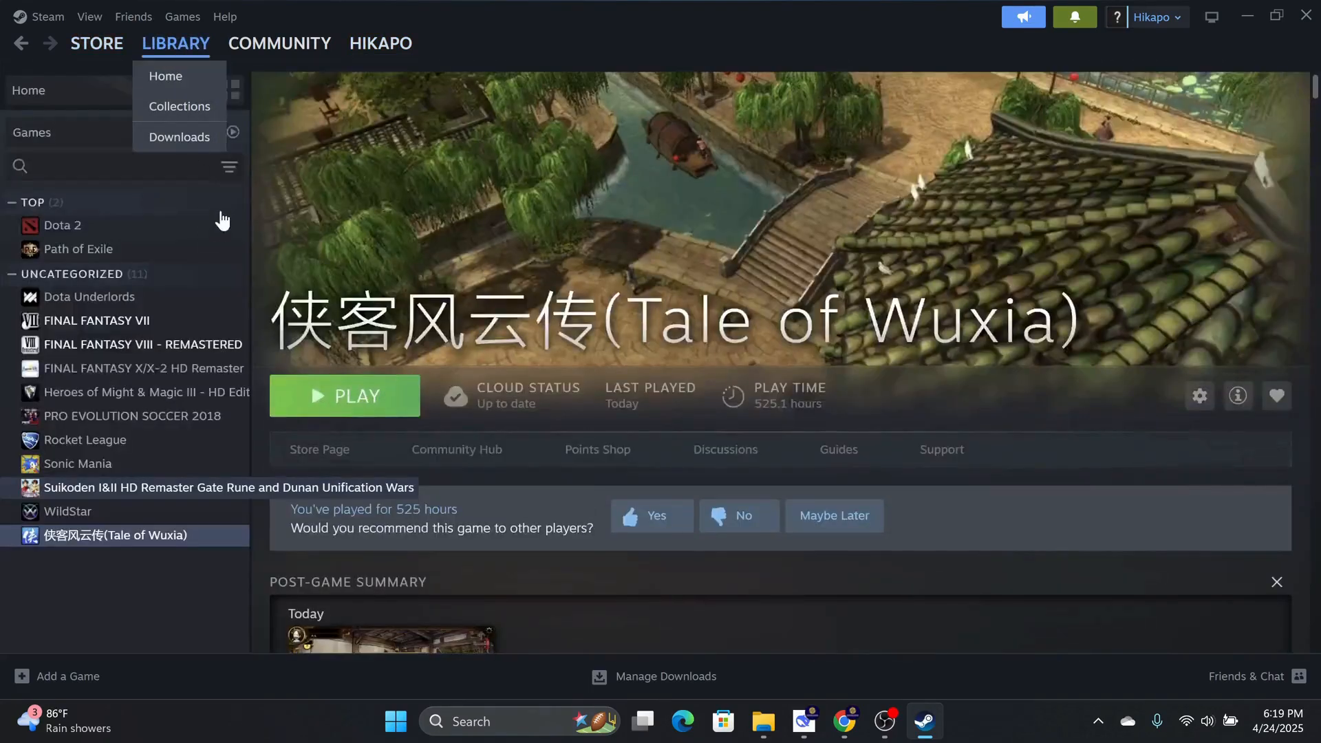
pyautogui.click(95, 320)
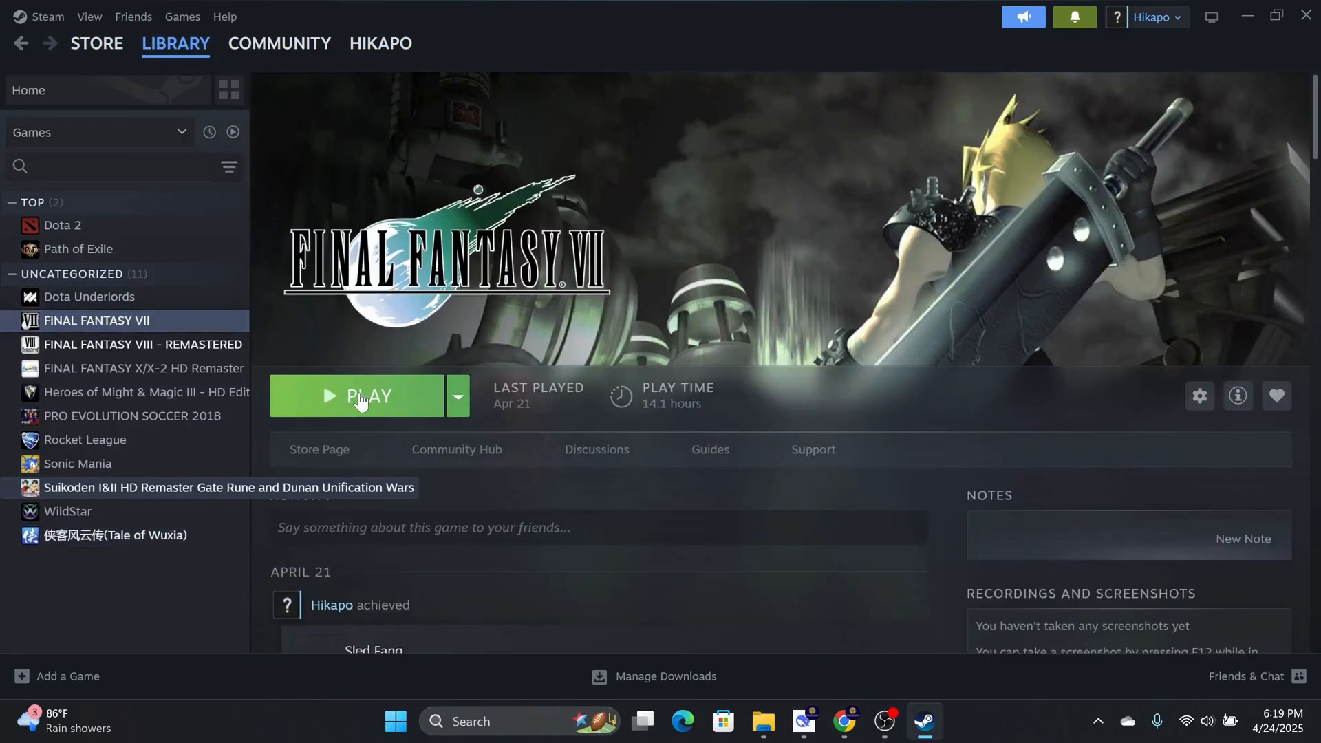
pyautogui.click(142, 344)
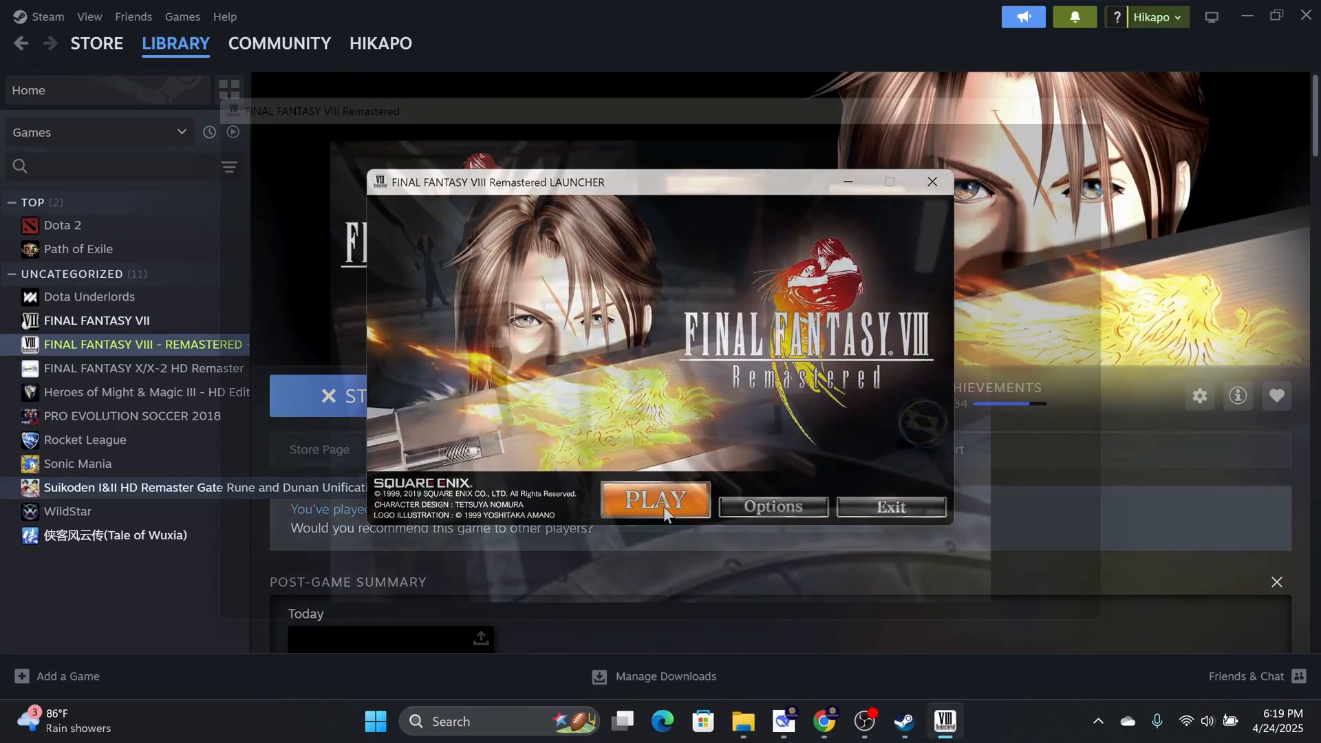
pyautogui.click(655, 504)
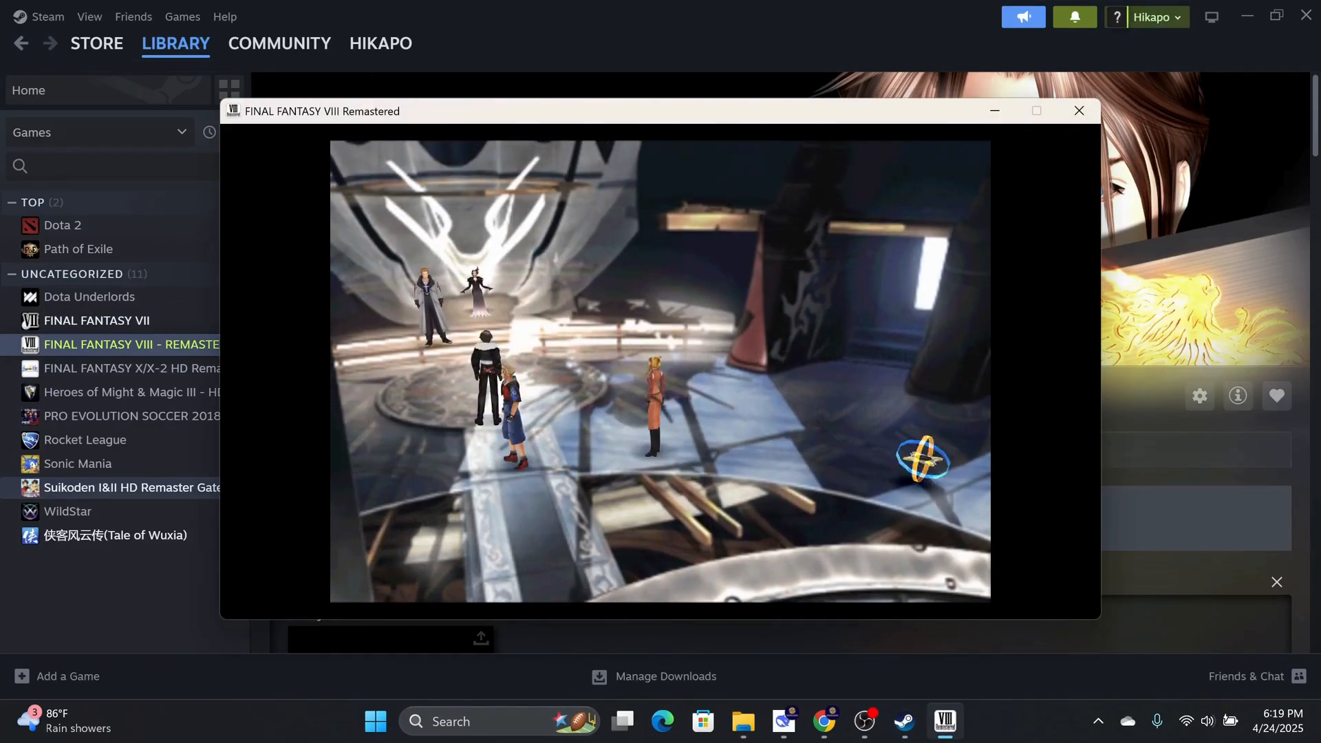
# Capture the game scene with F12 and bring up the overlay's Recordings & Screenshots gallery
pyautogui.press('F12')
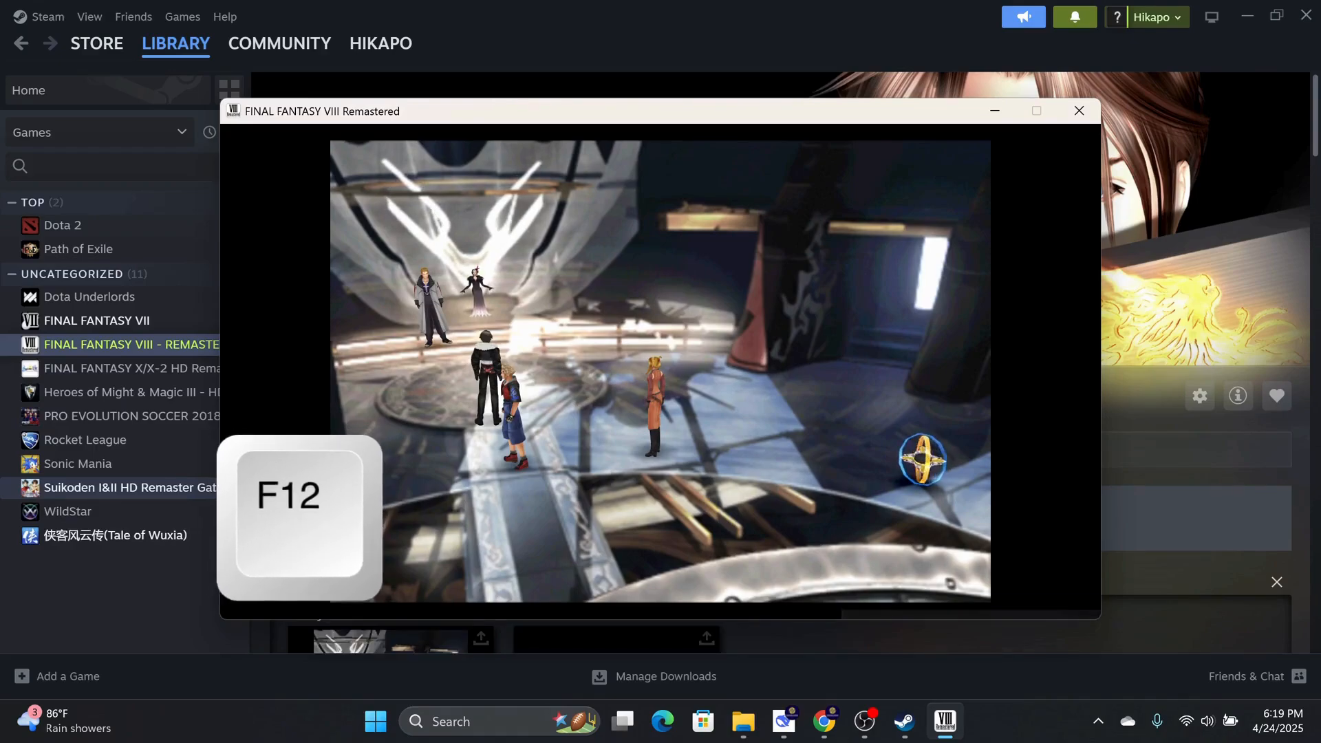
pyautogui.press('F12')
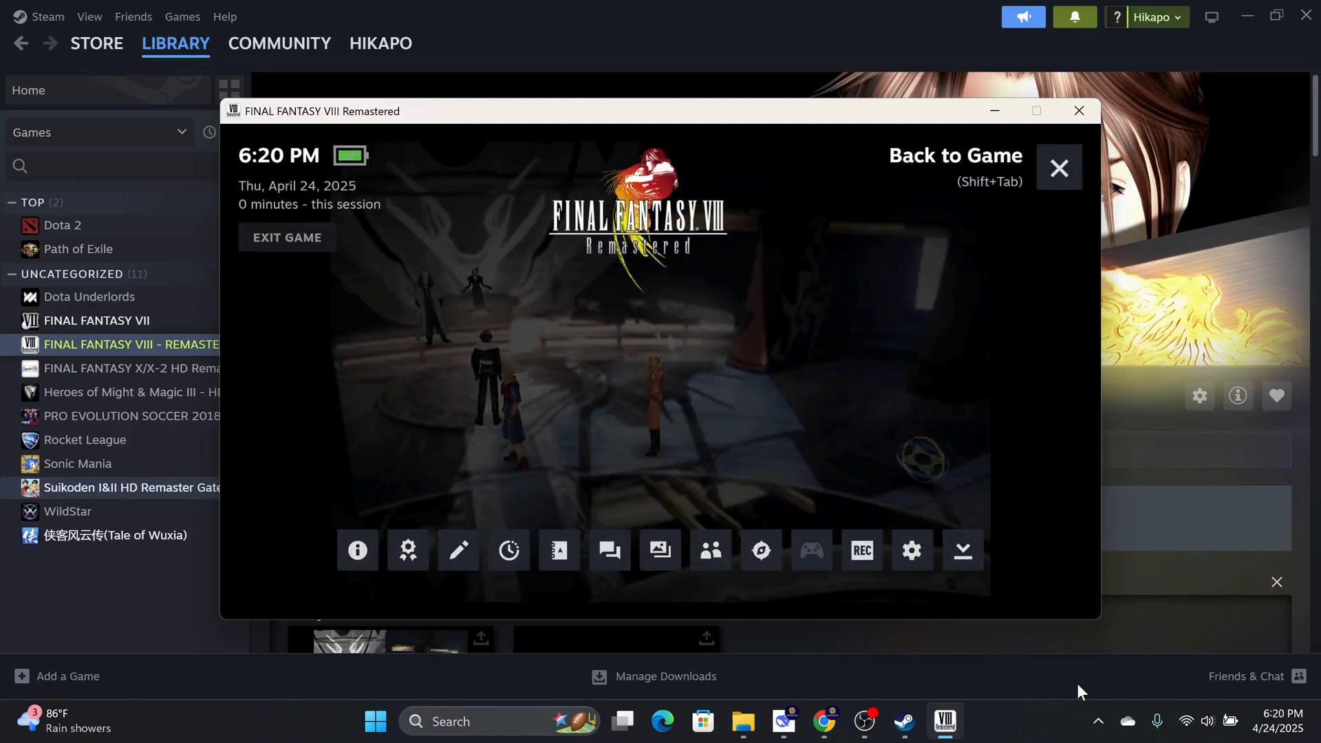
pyautogui.press('shift+tab')
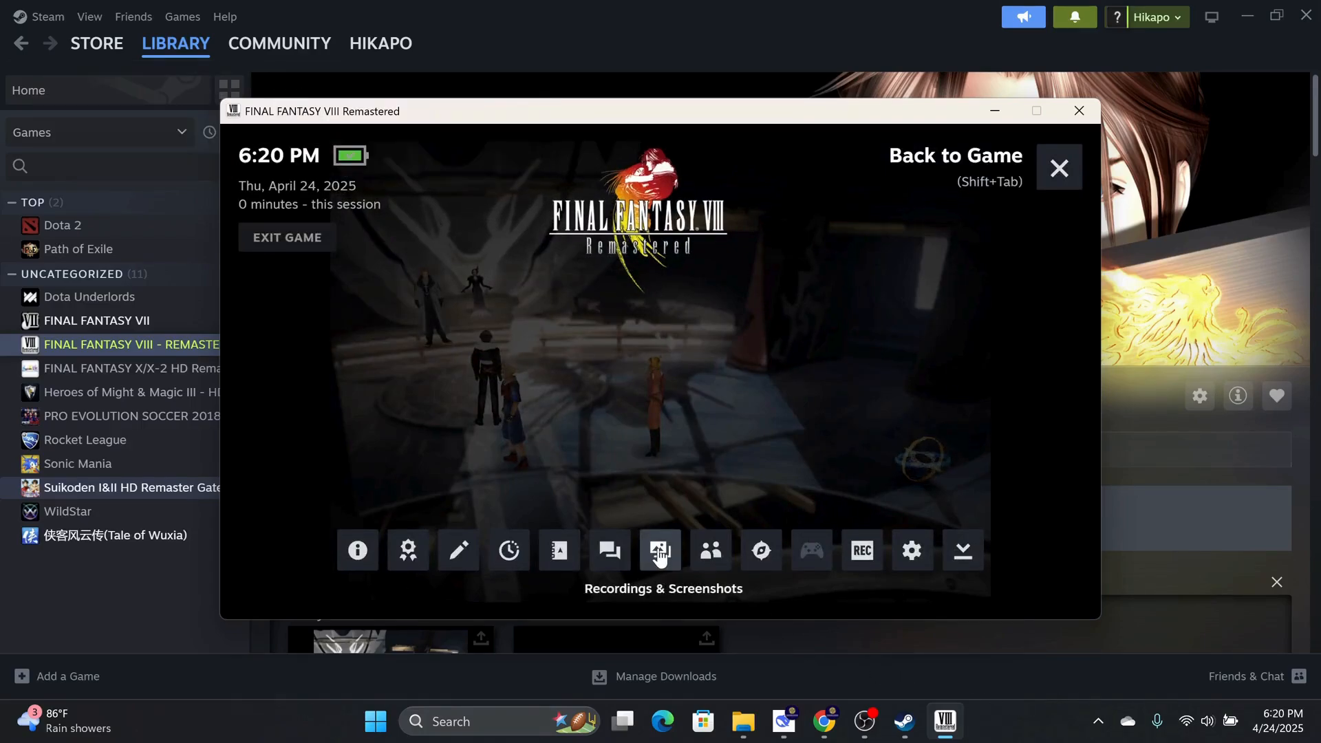
pyautogui.click(659, 551)
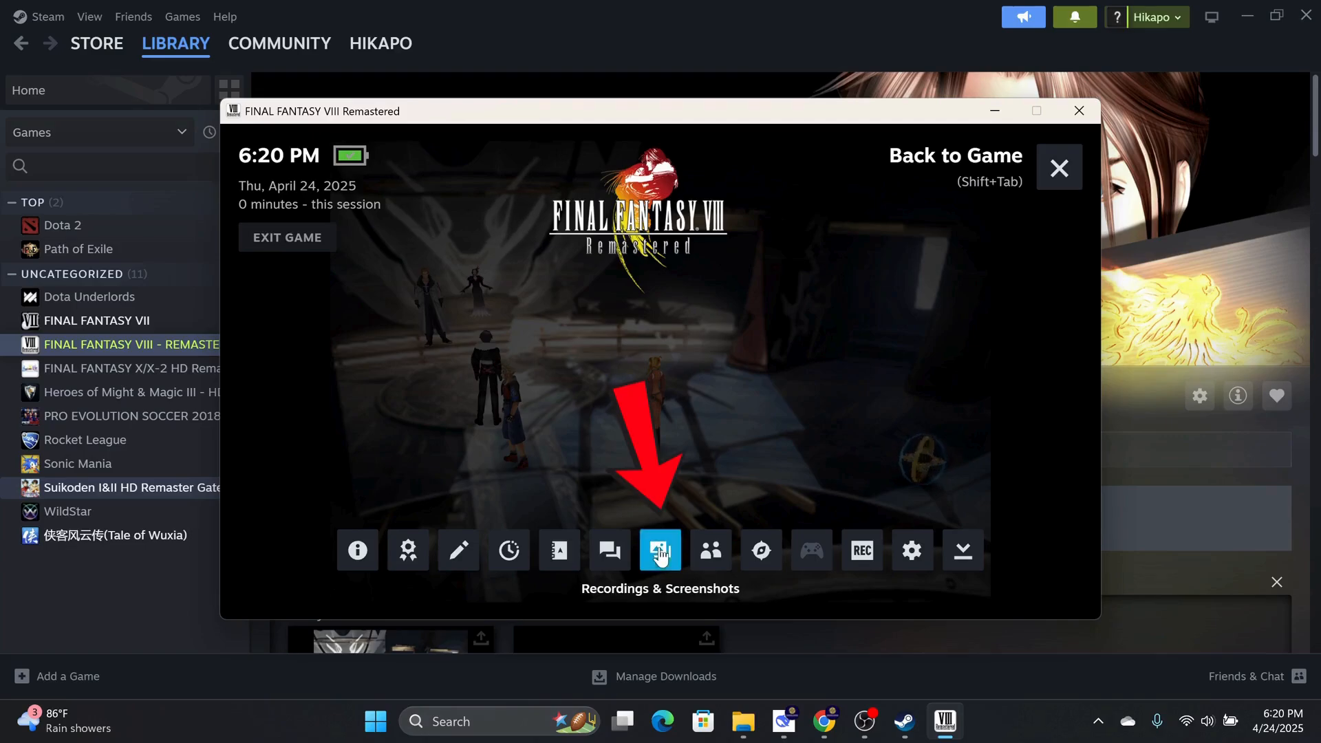
pyautogui.click(659, 551)
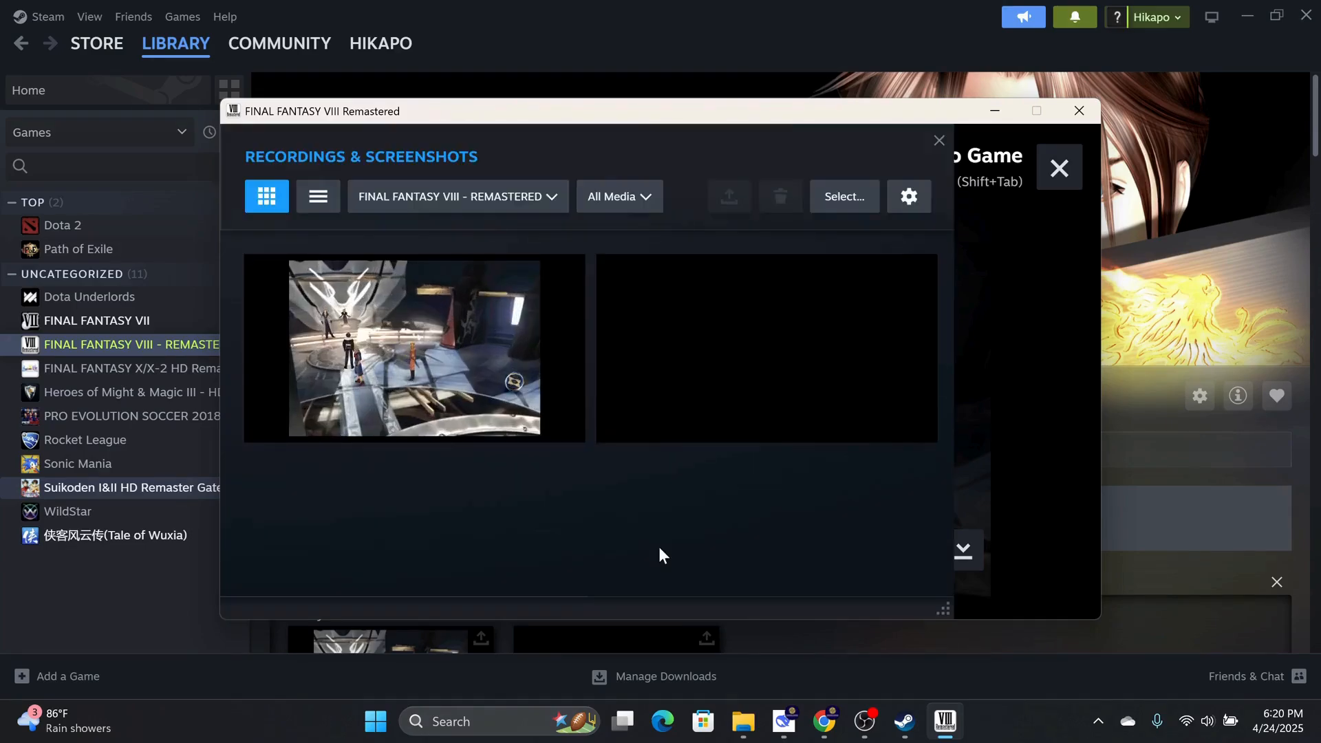
pyautogui.moveTo(417, 346)
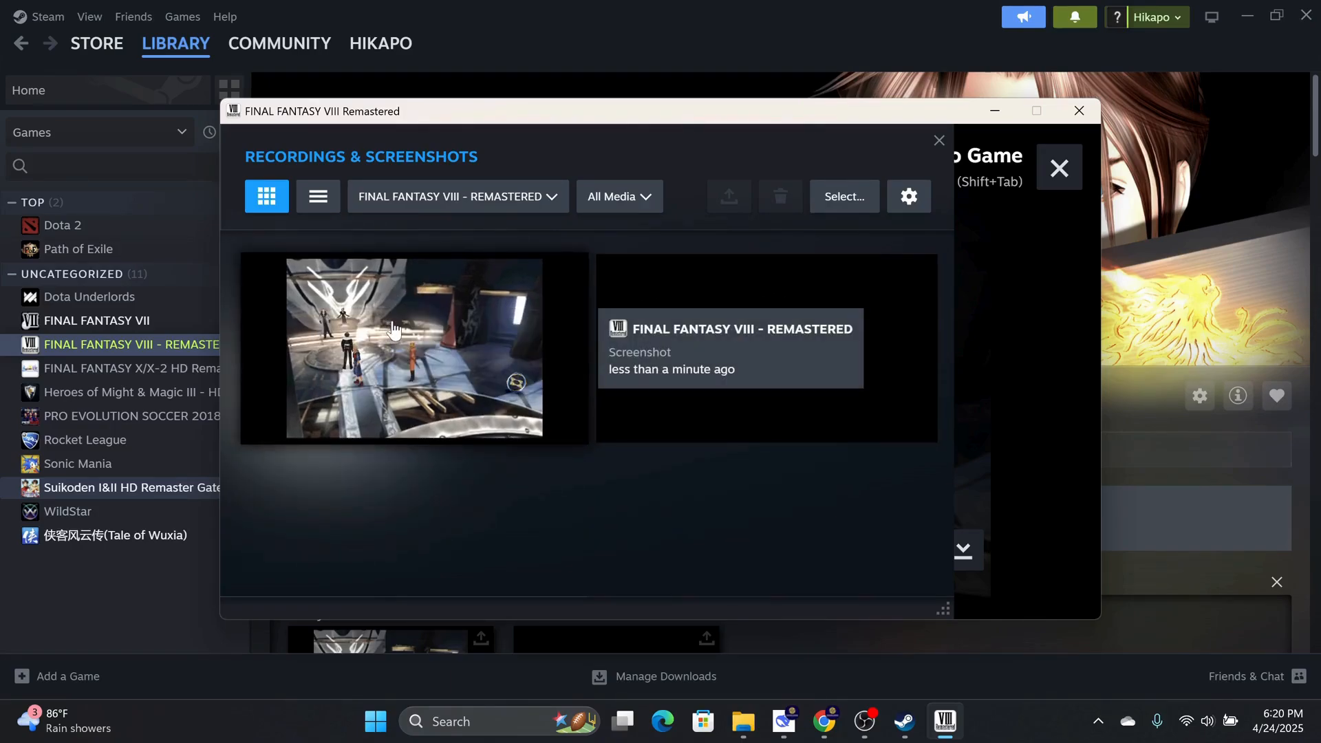
# Select the new Final Fantasy VIII screenshot and start sharing it on Steam
pyautogui.click(414, 348)
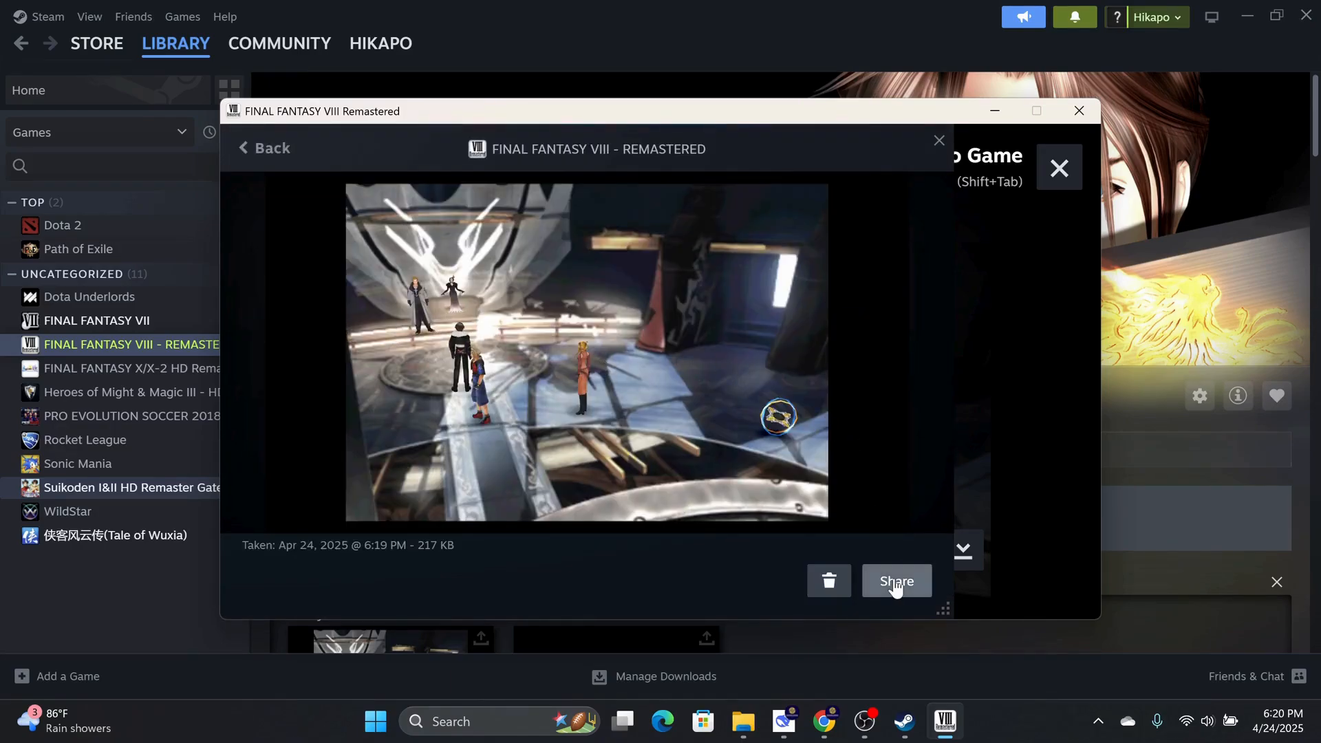
pyautogui.click(896, 581)
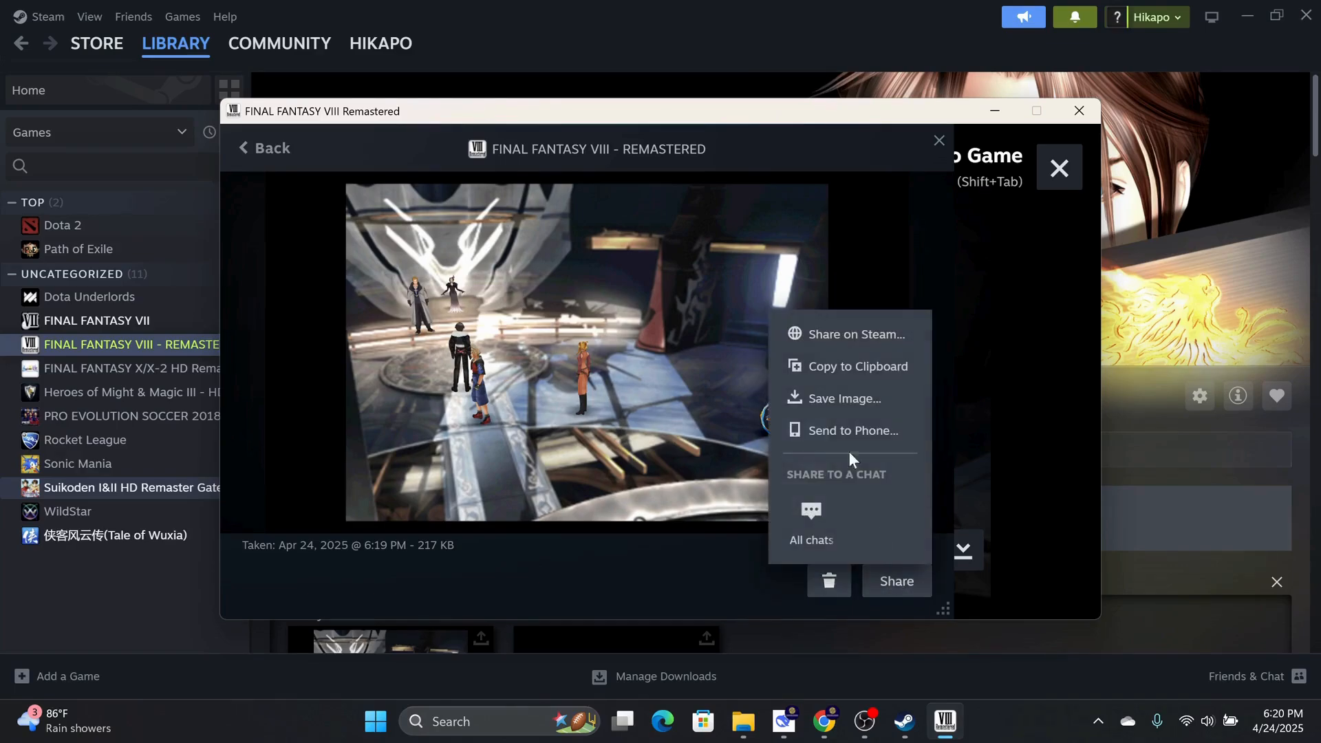
pyautogui.moveTo(849, 333)
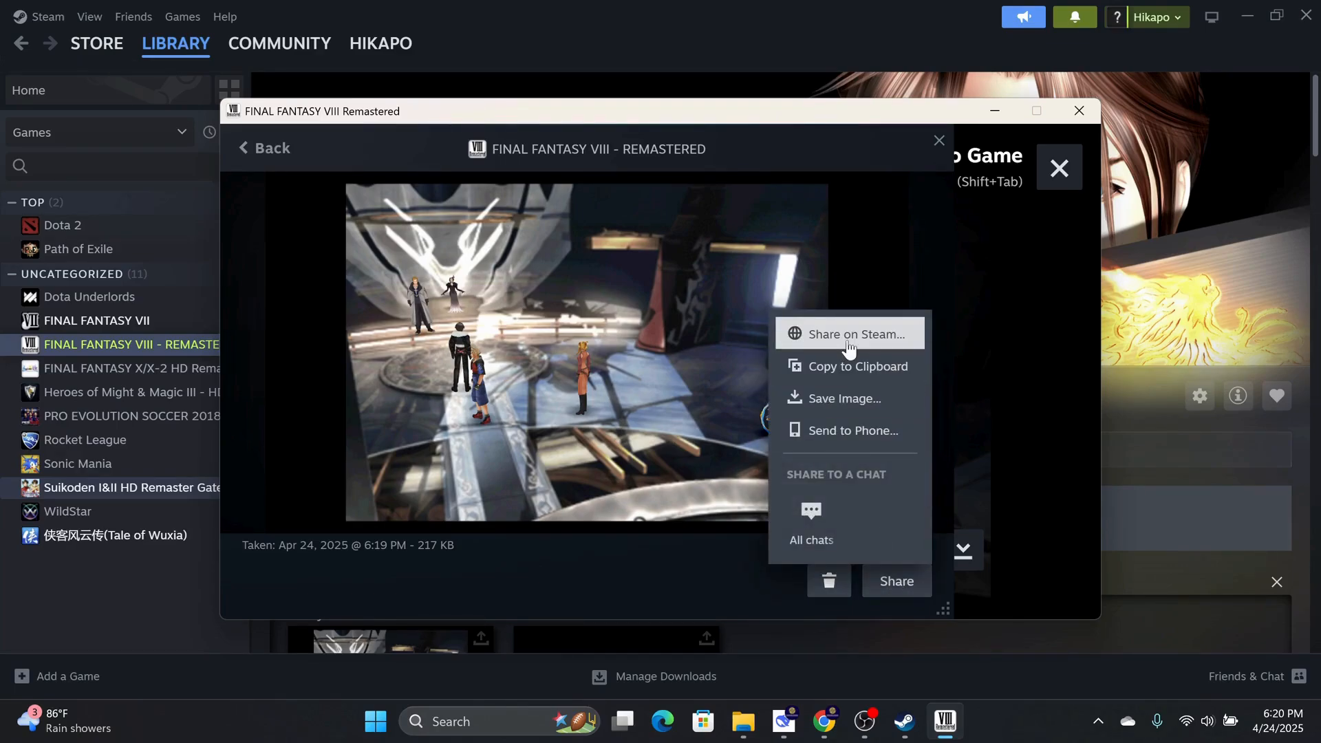
pyautogui.click(855, 333)
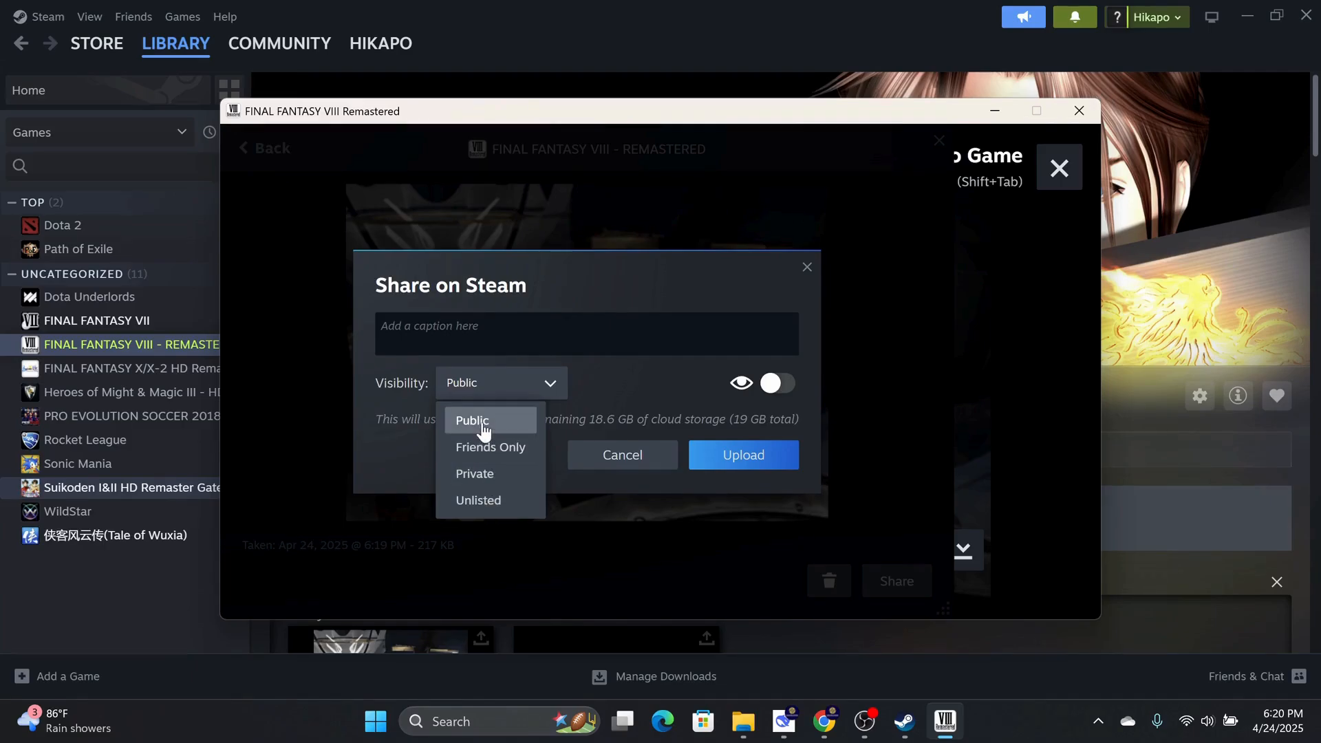
# Caption it 'Fighting Edea!', keep it Public with spoiler off, and upload it
pyautogui.write('Fighting Edea!')
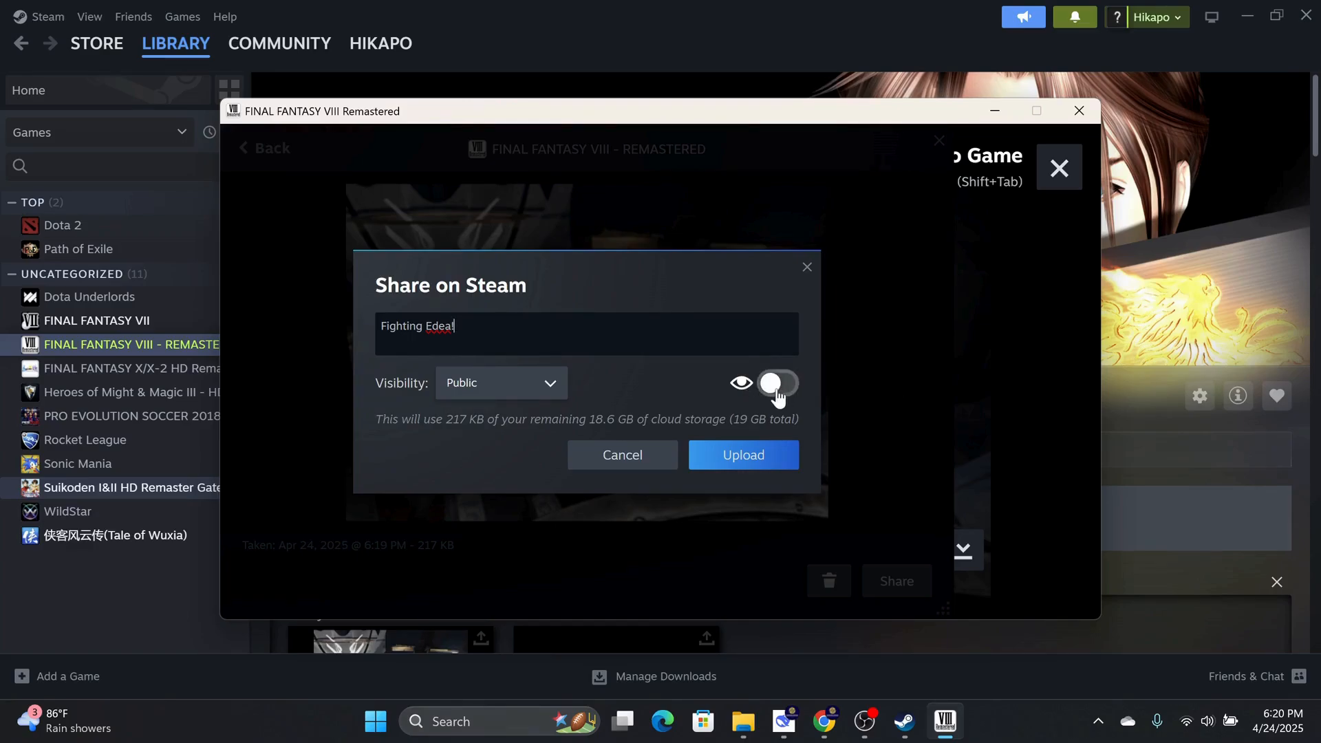
pyautogui.click(775, 384)
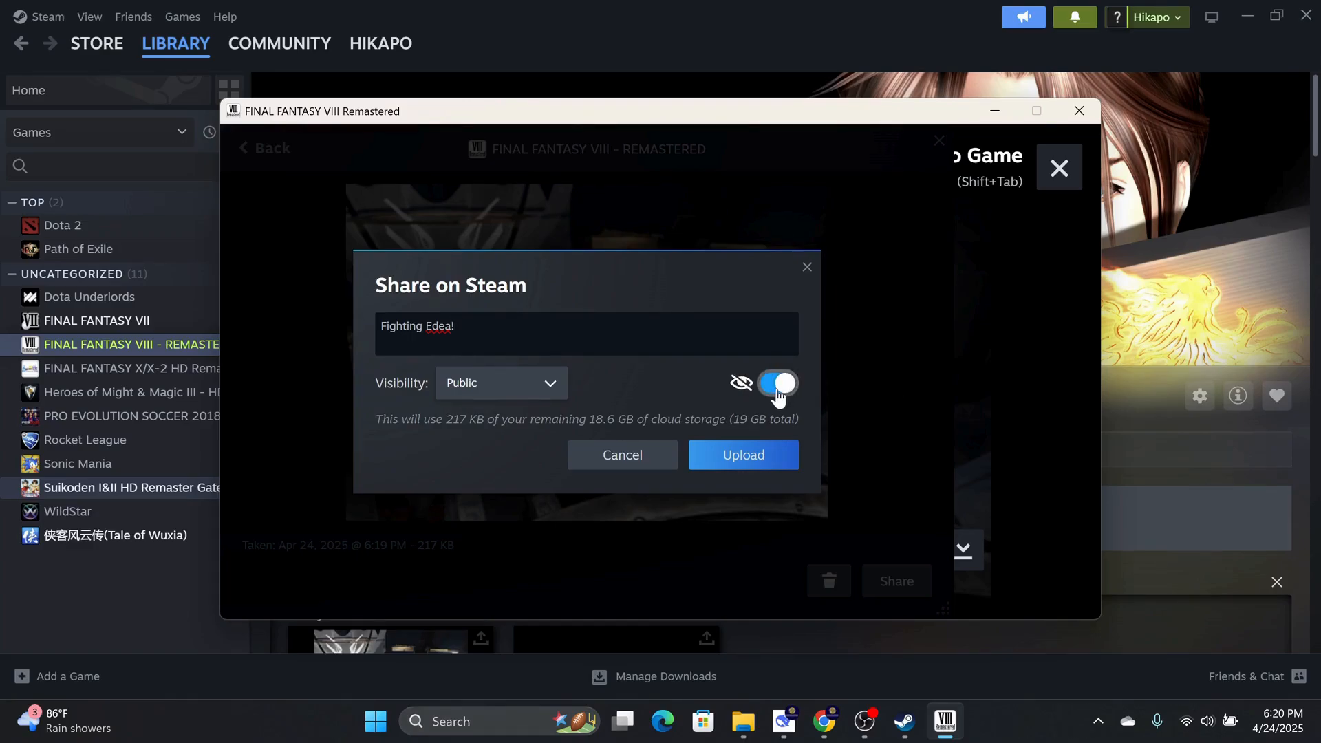
pyautogui.click(775, 383)
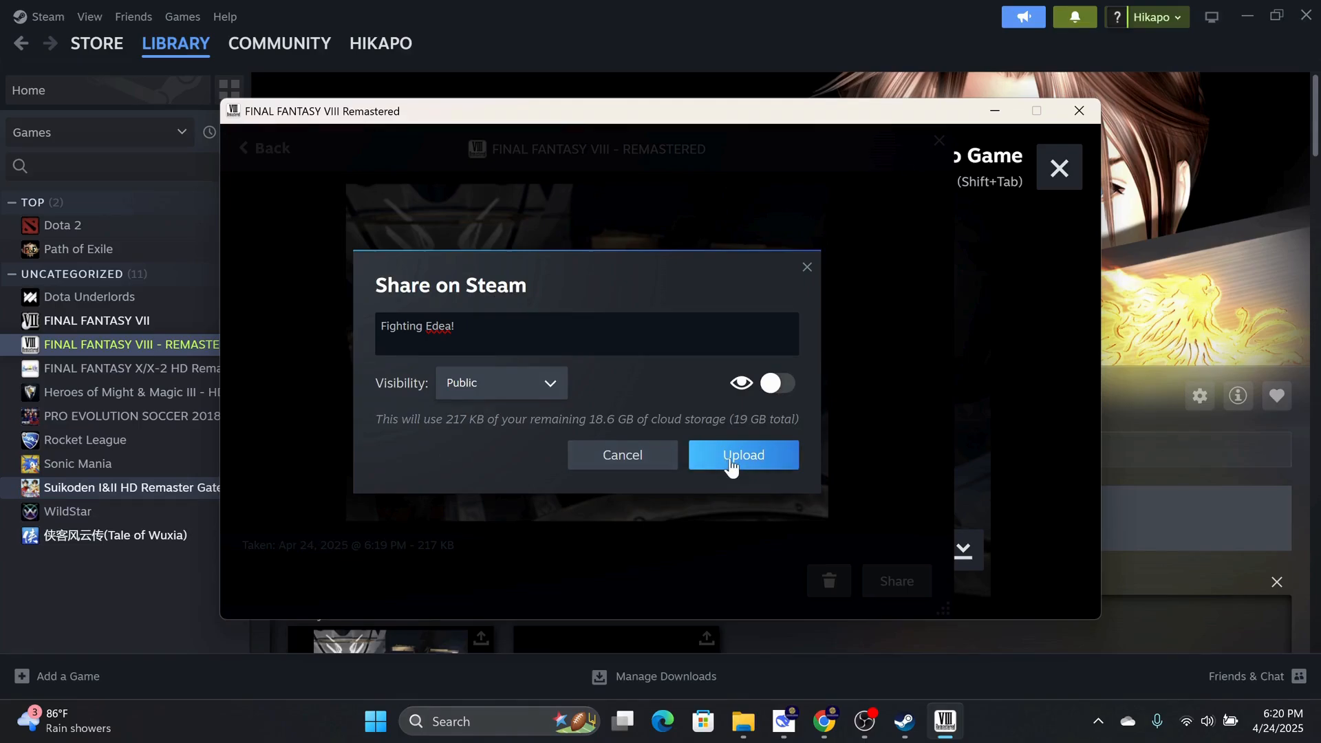
pyautogui.click(742, 456)
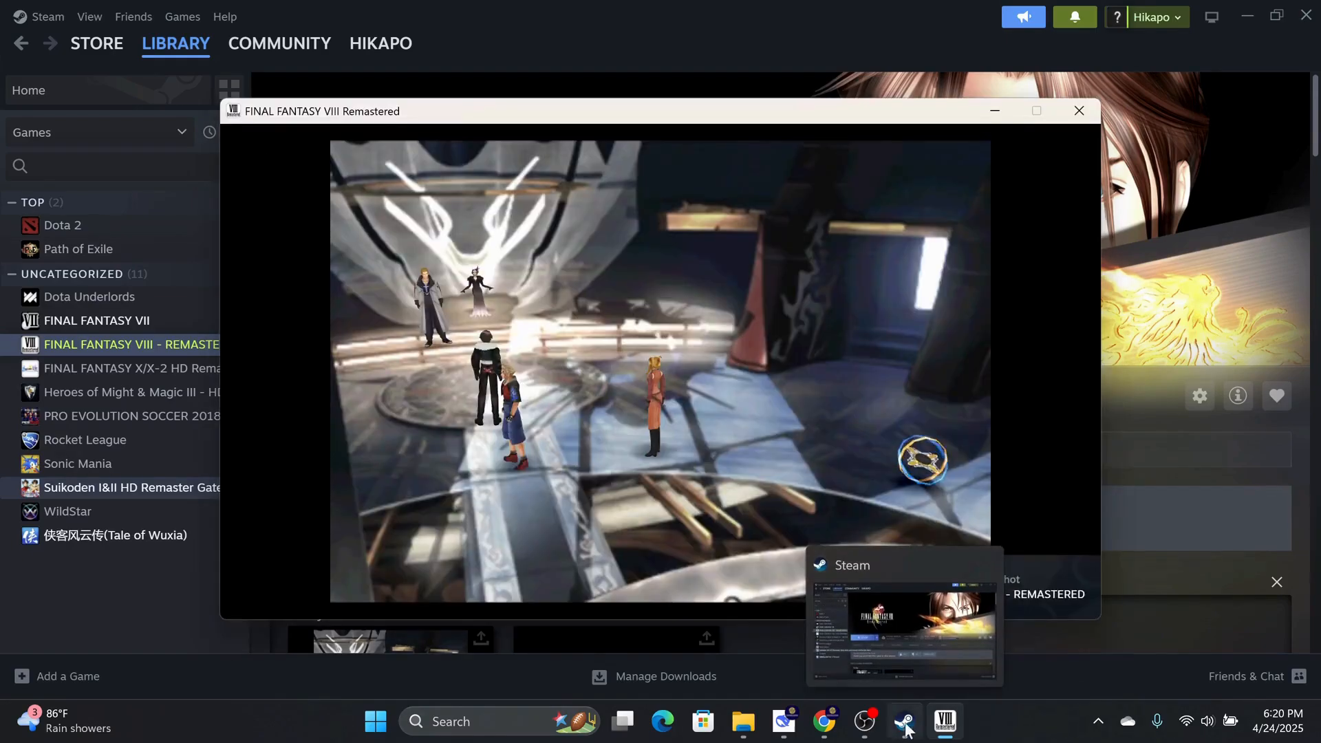
# View the 'Fighting Edea!' post in the Activity feed, then go to the Screenshots page
pyautogui.click(380, 43)
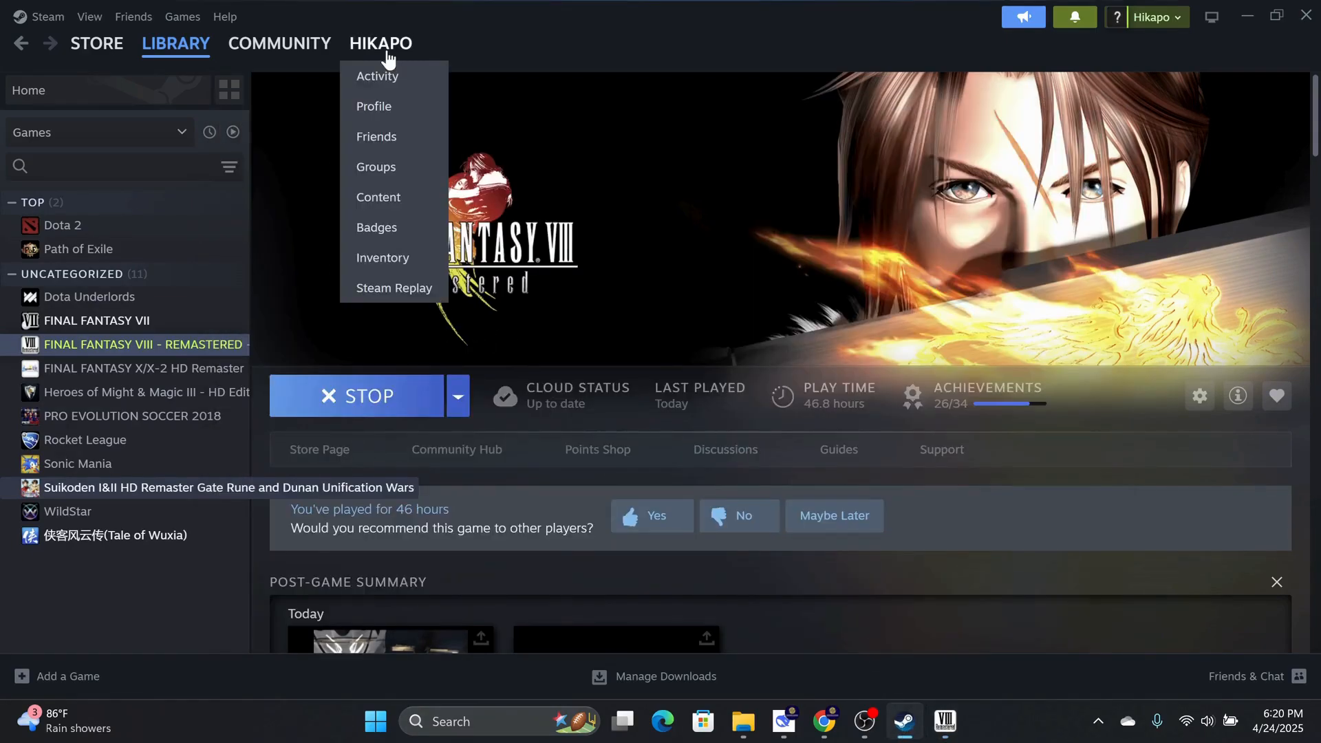
pyautogui.click(377, 76)
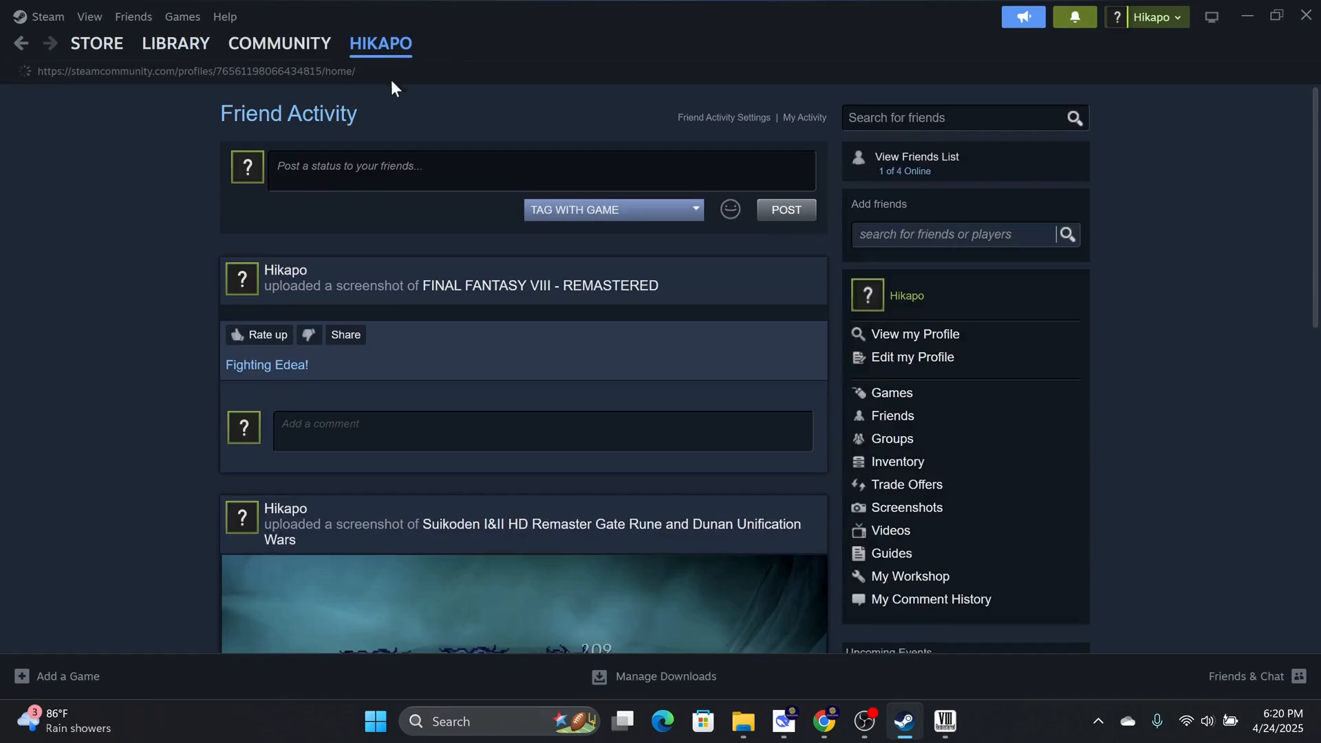
pyautogui.scroll(-3)
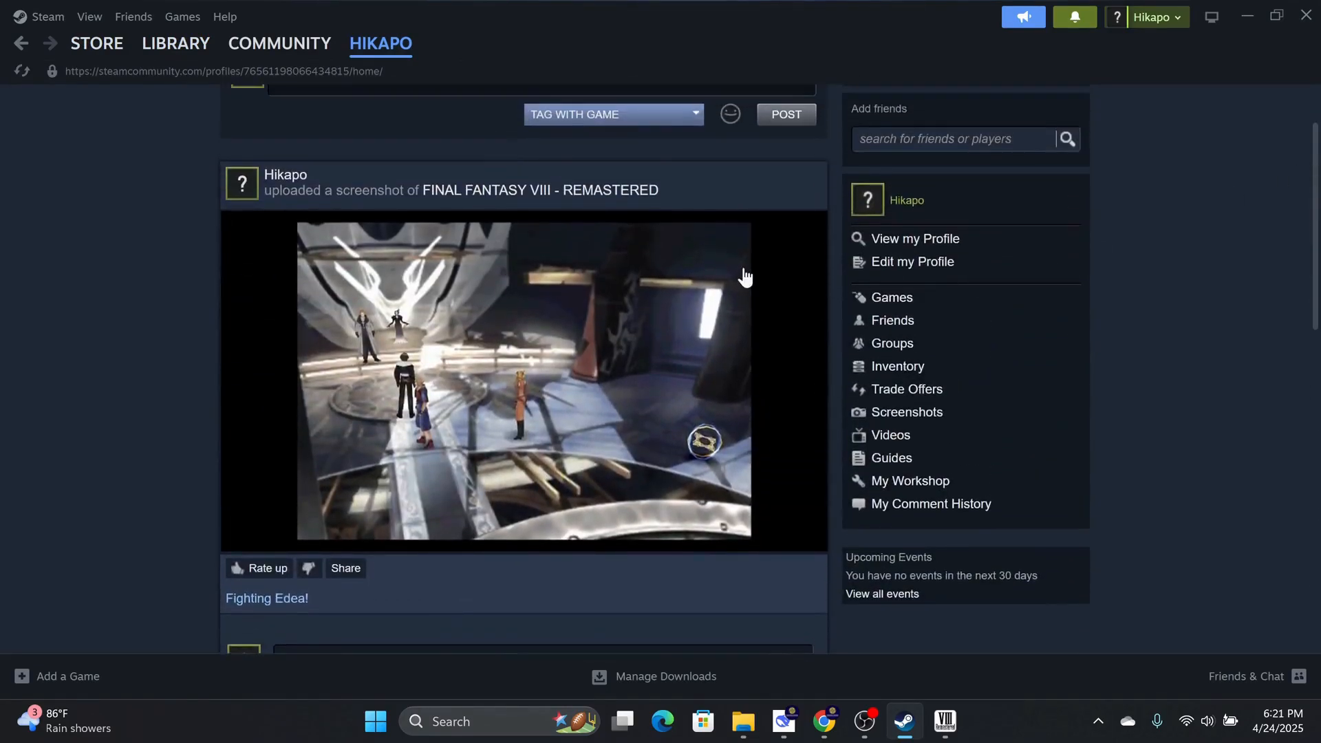
pyautogui.click(907, 412)
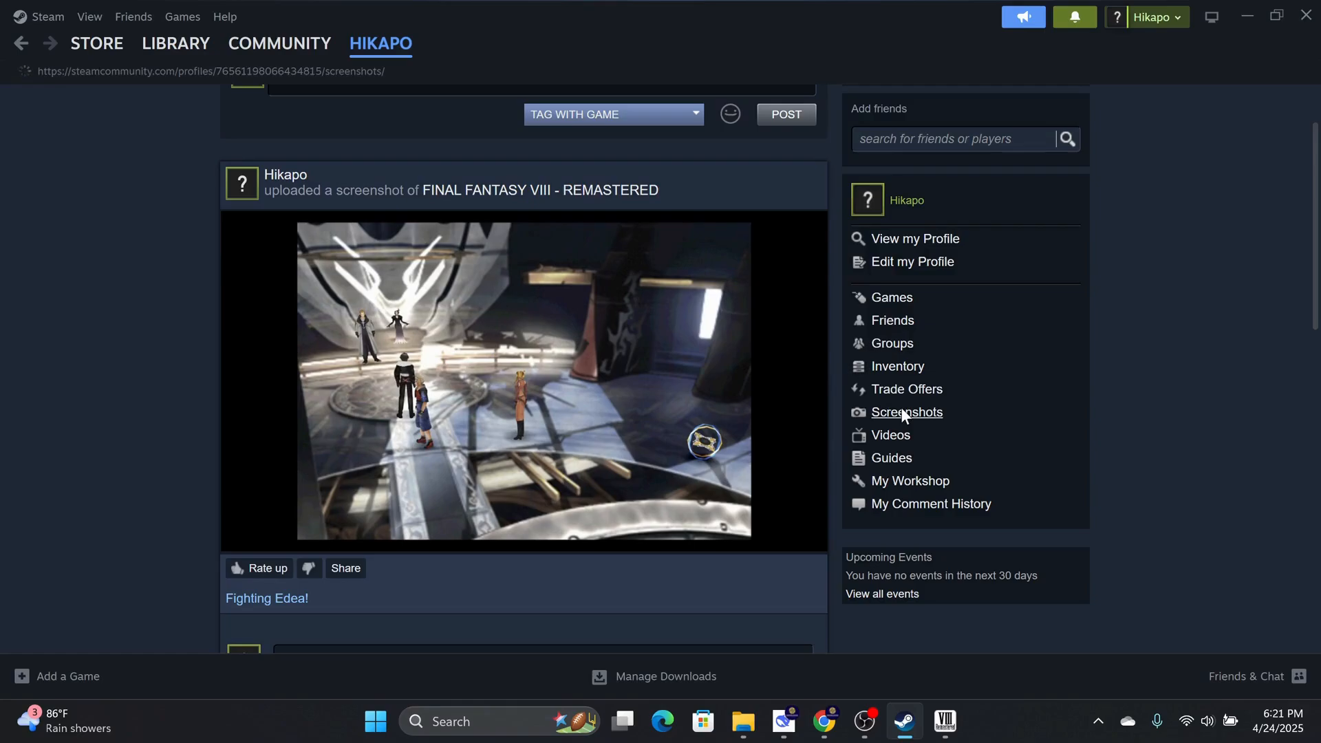
# Delete the Final Fantasy VIII screenshot via Manage screenshots and confirm
pyautogui.scroll(-3)
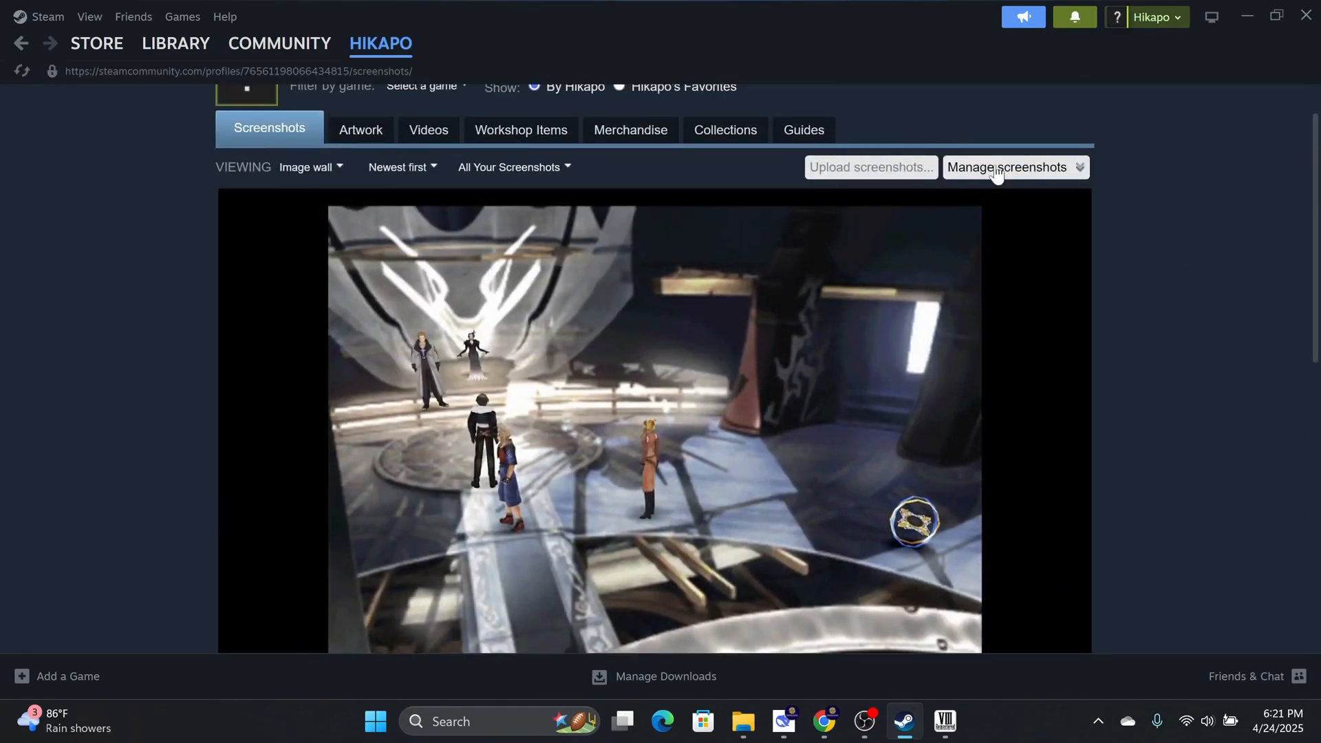
pyautogui.click(1007, 167)
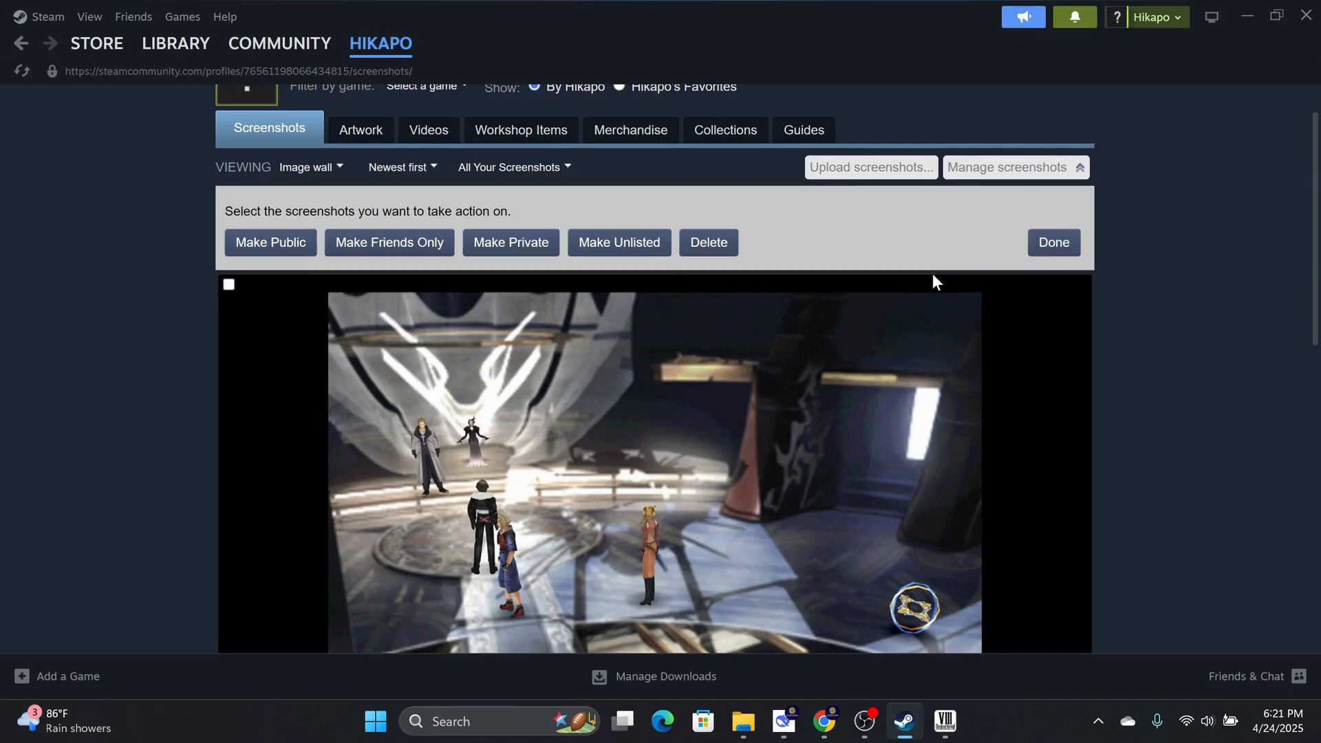
pyautogui.click(229, 283)
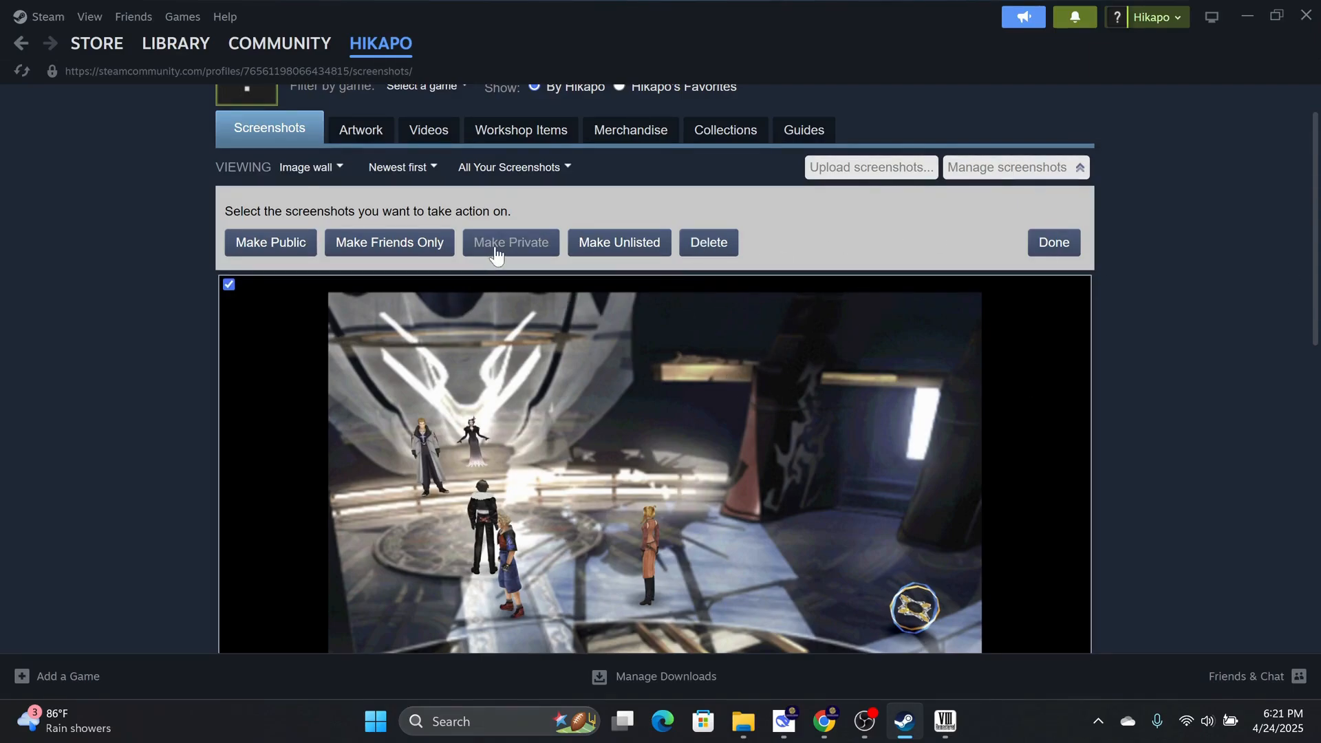
pyautogui.scroll(-3)
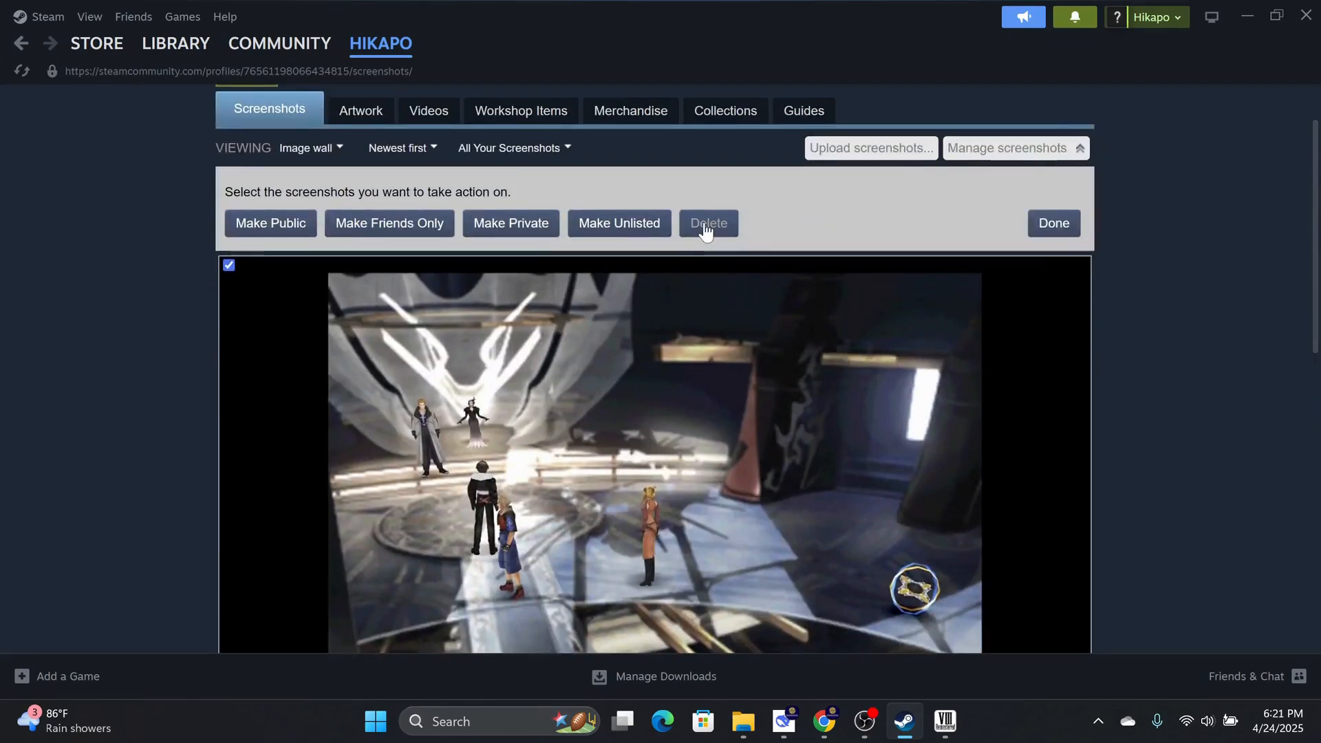
pyautogui.click(708, 223)
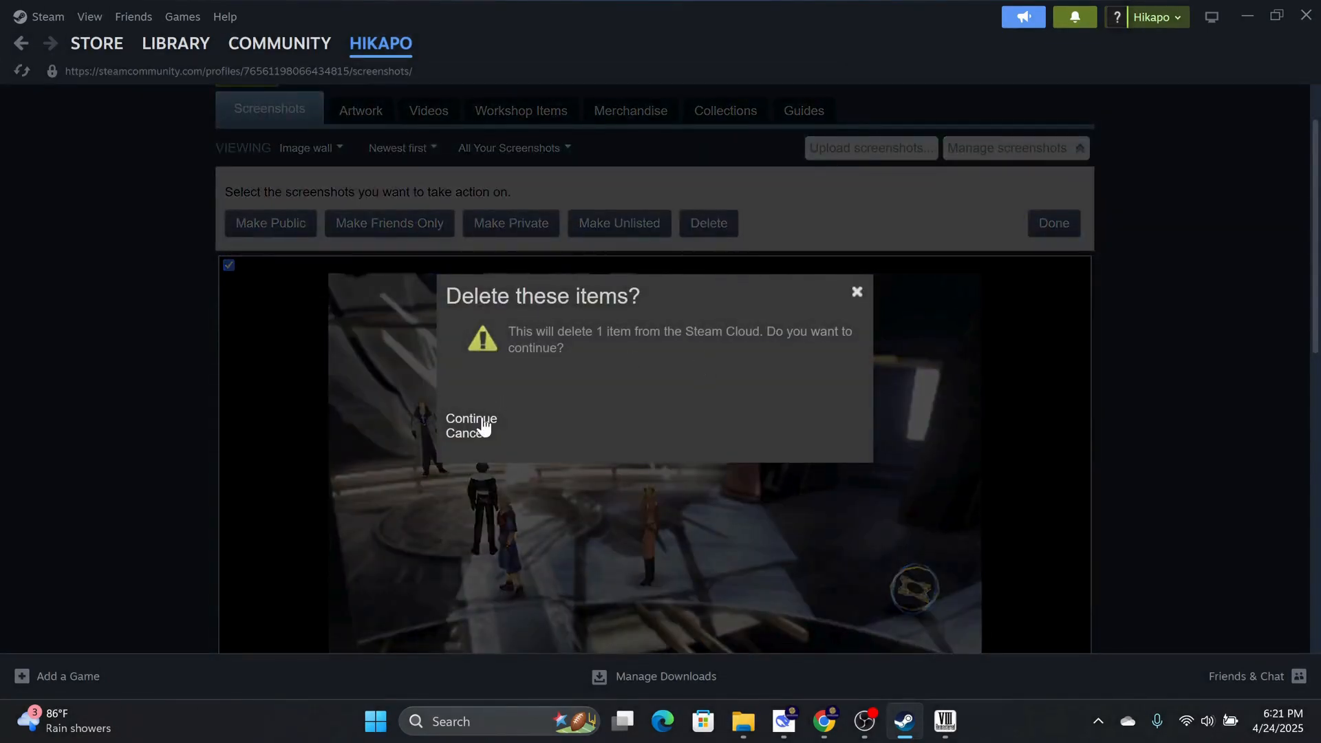
pyautogui.click(470, 418)
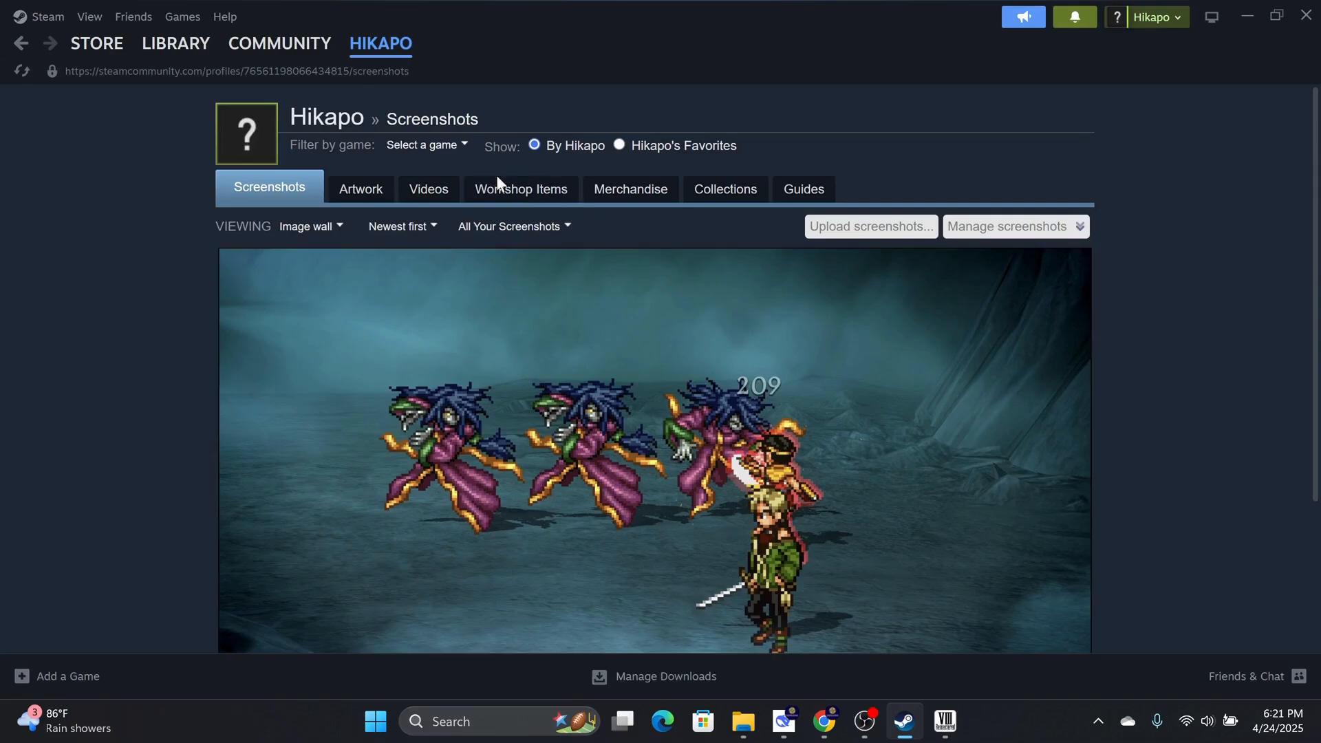